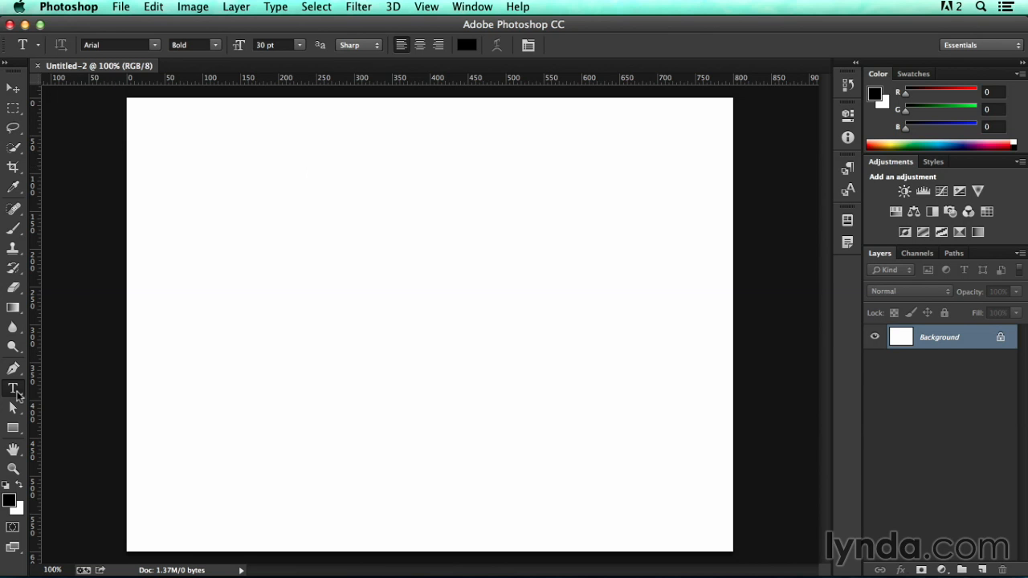
Draw a paragraph text frame near the top-left of the white canvas with the Horizontal Type tool.
drag(251, 157, 469, 354)
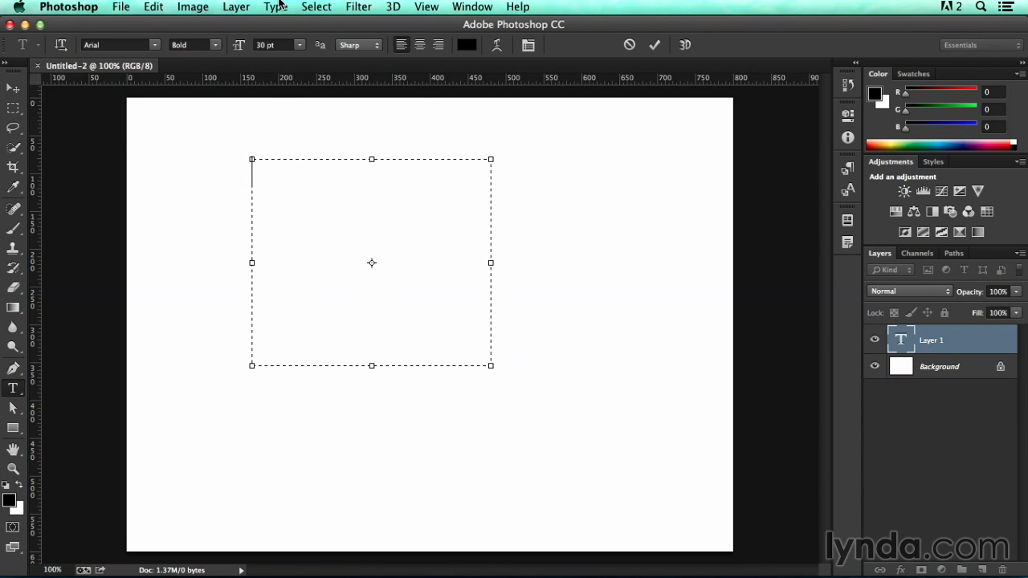
Browse the Type menu, then enlarge the empty text frame rightward and downward.
click(276, 7)
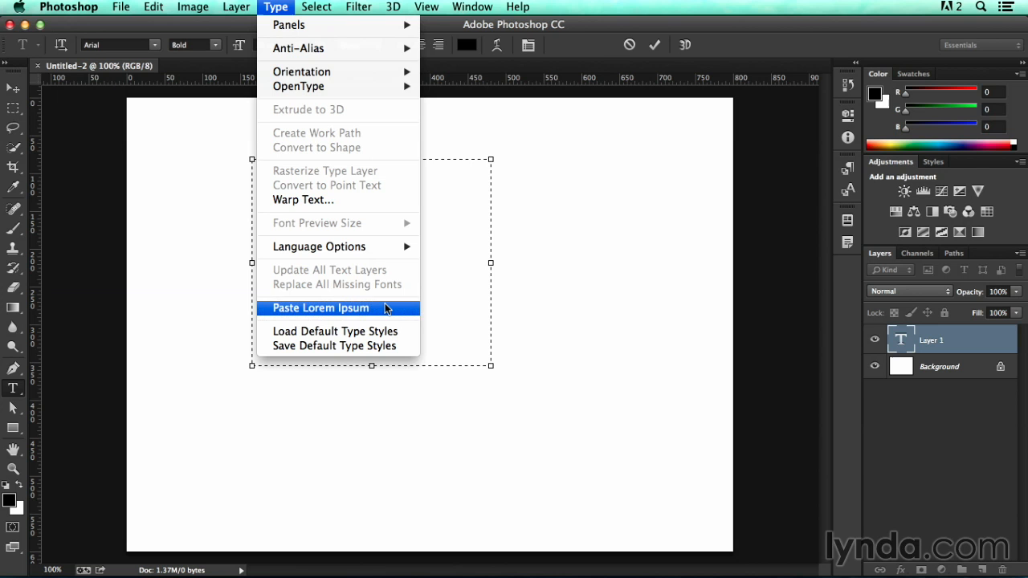
click(321, 309)
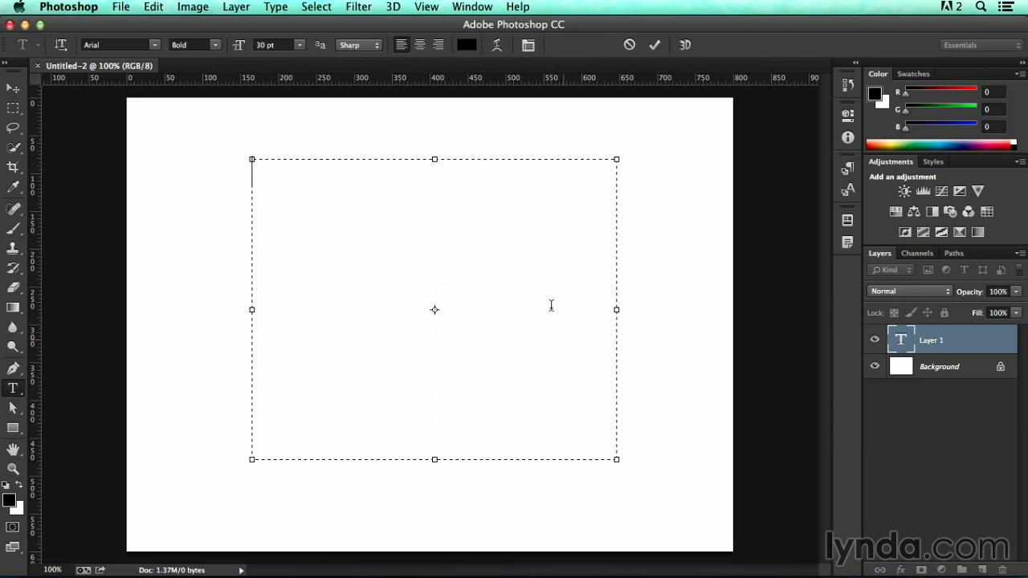
Reset the type settings and fill the frame with Lorem Ipsum placeholder text via Type > Paste Lorem Ipsum.
click(193, 45)
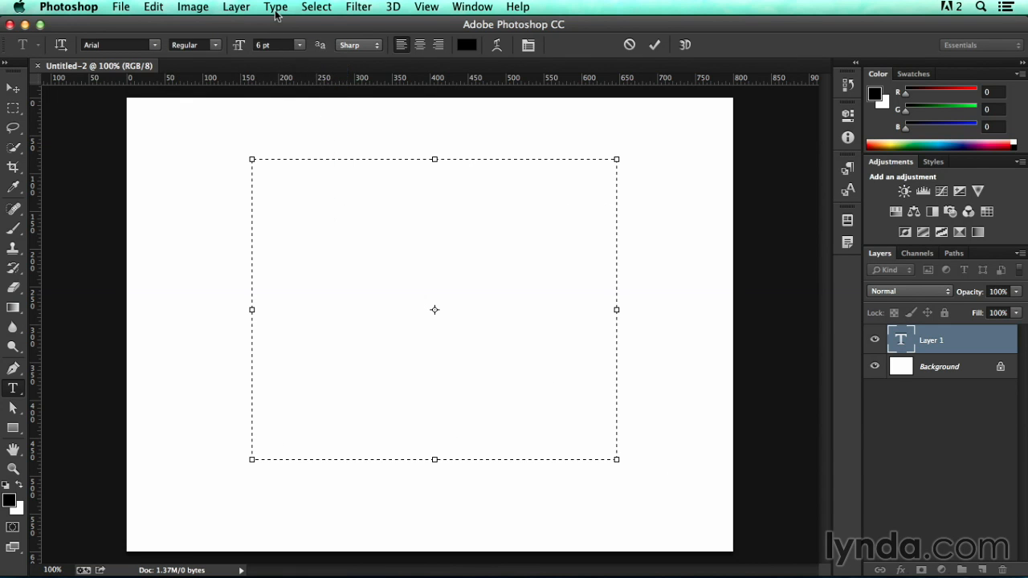
click(276, 7)
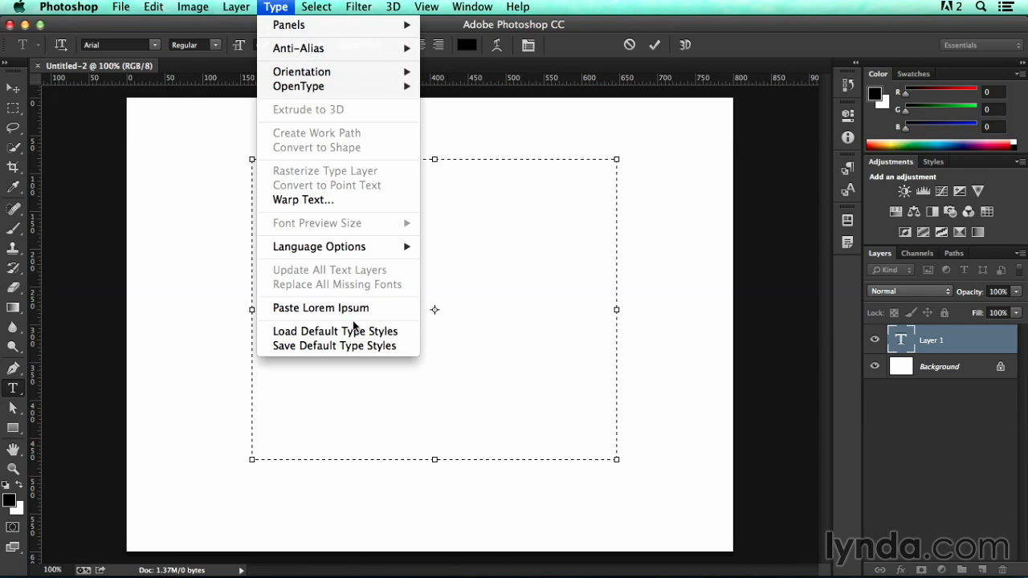
click(321, 308)
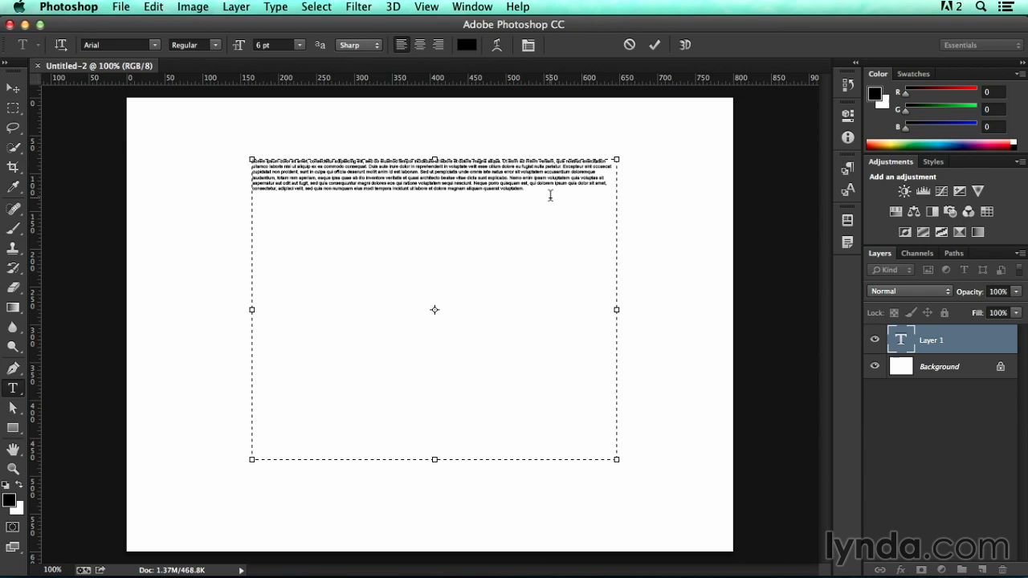
Trim the placeholder paragraph down to its first short line of Lorem ipsum.
click(276, 6)
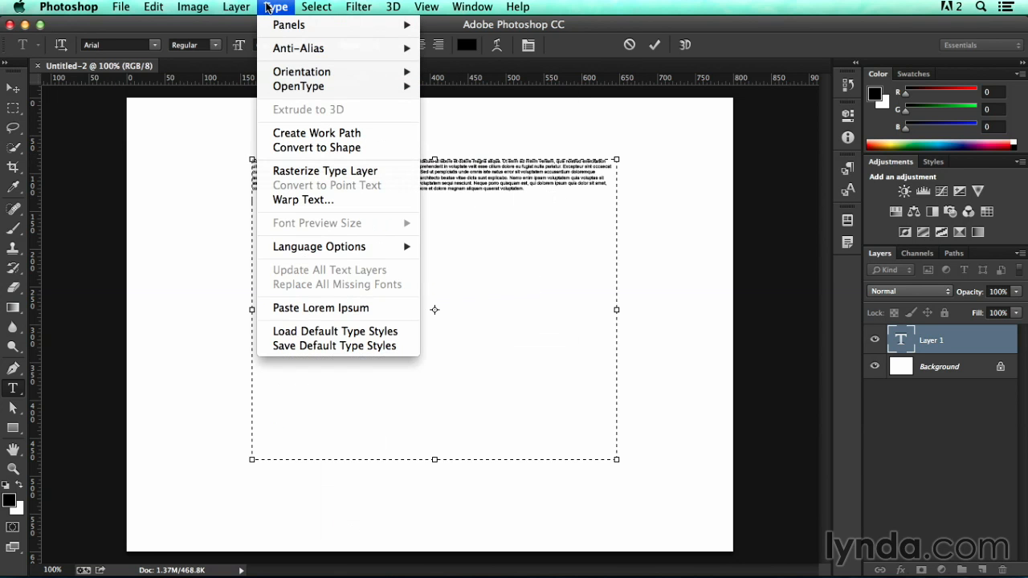
click(321, 308)
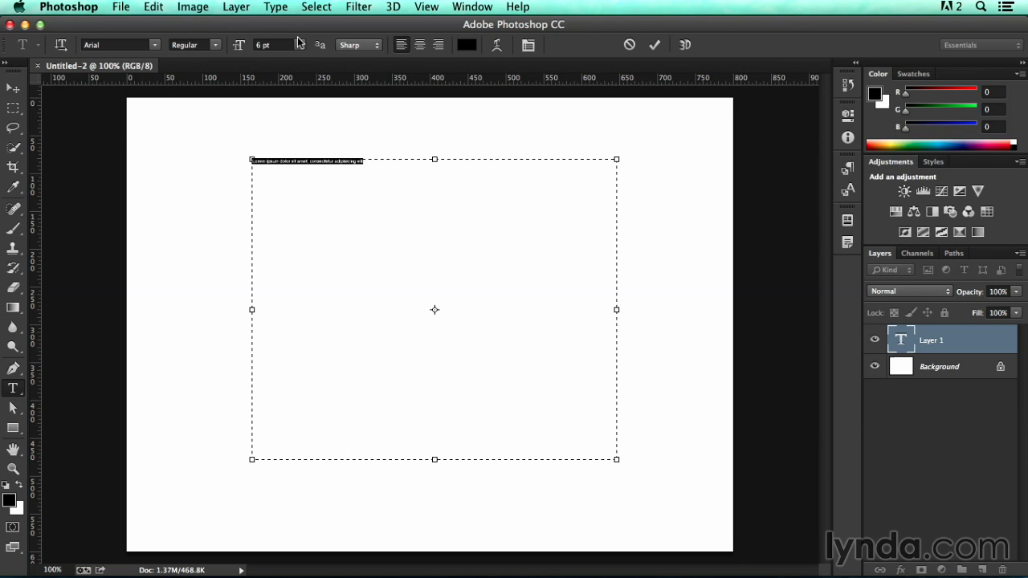
mouse_move(299, 45)
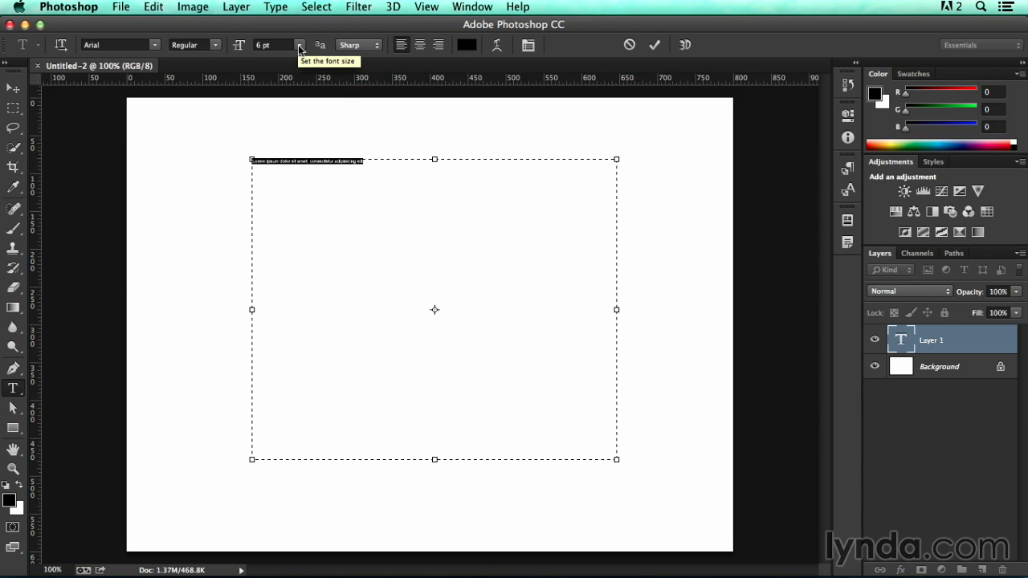
Make the headline 60 pt Bold Arial from the options bar.
click(300, 45)
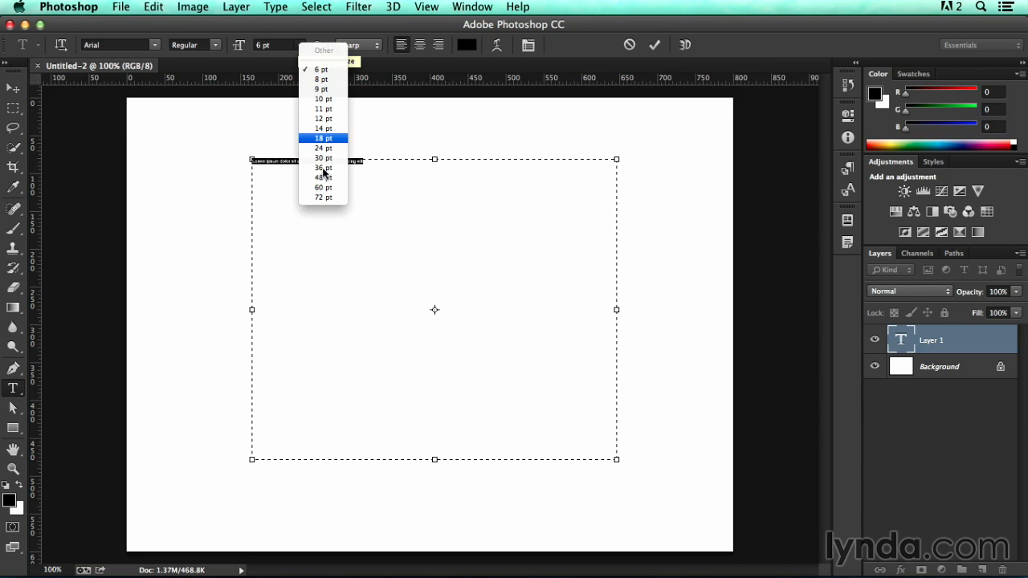
click(323, 186)
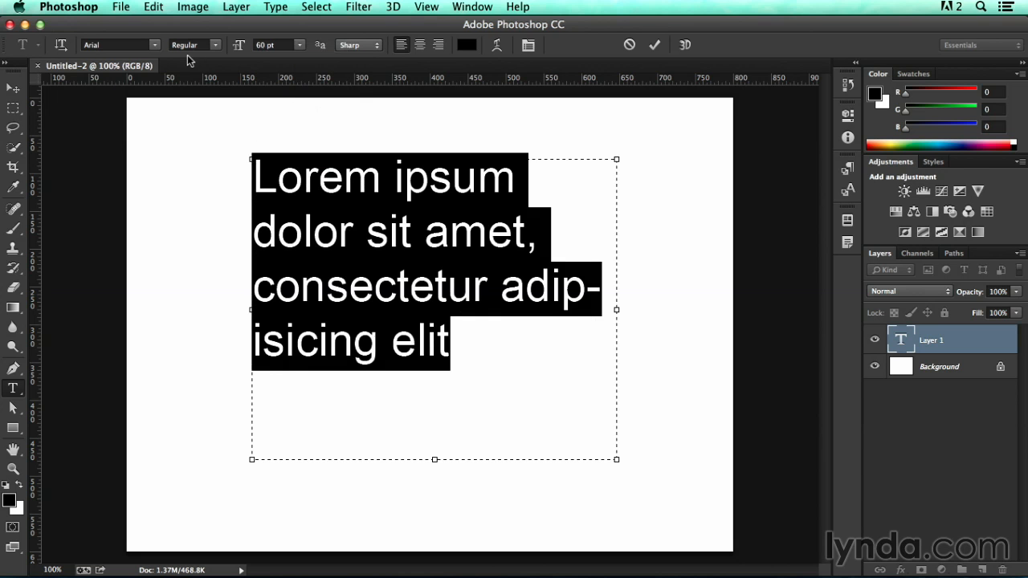
click(192, 45)
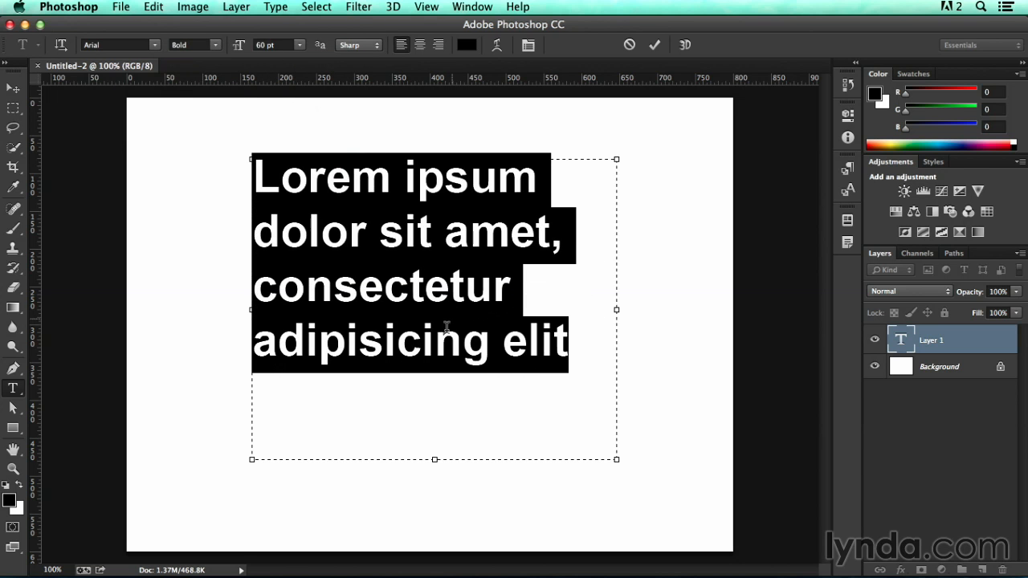